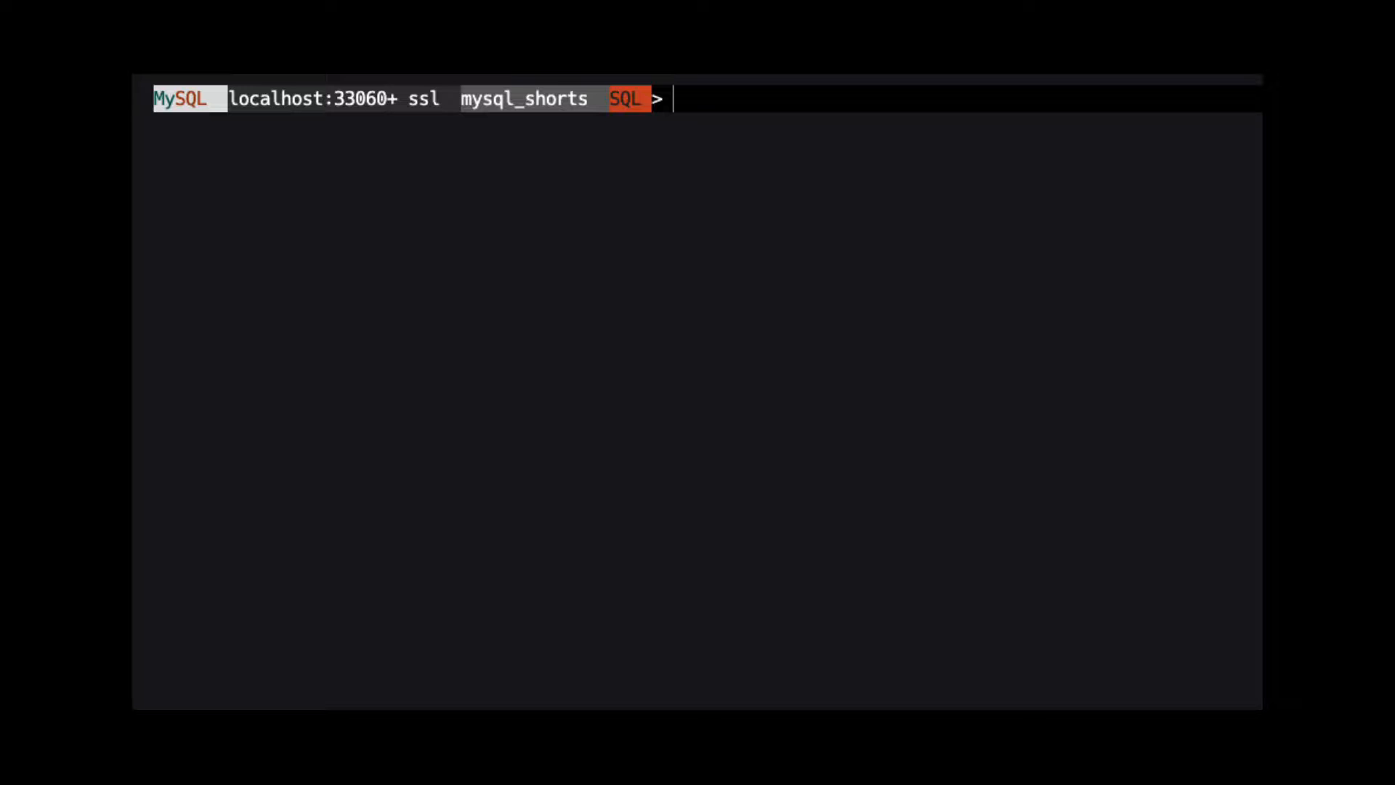
- List all rows of json_demo with SELECT * FROM json_demo;
text(select * from js)
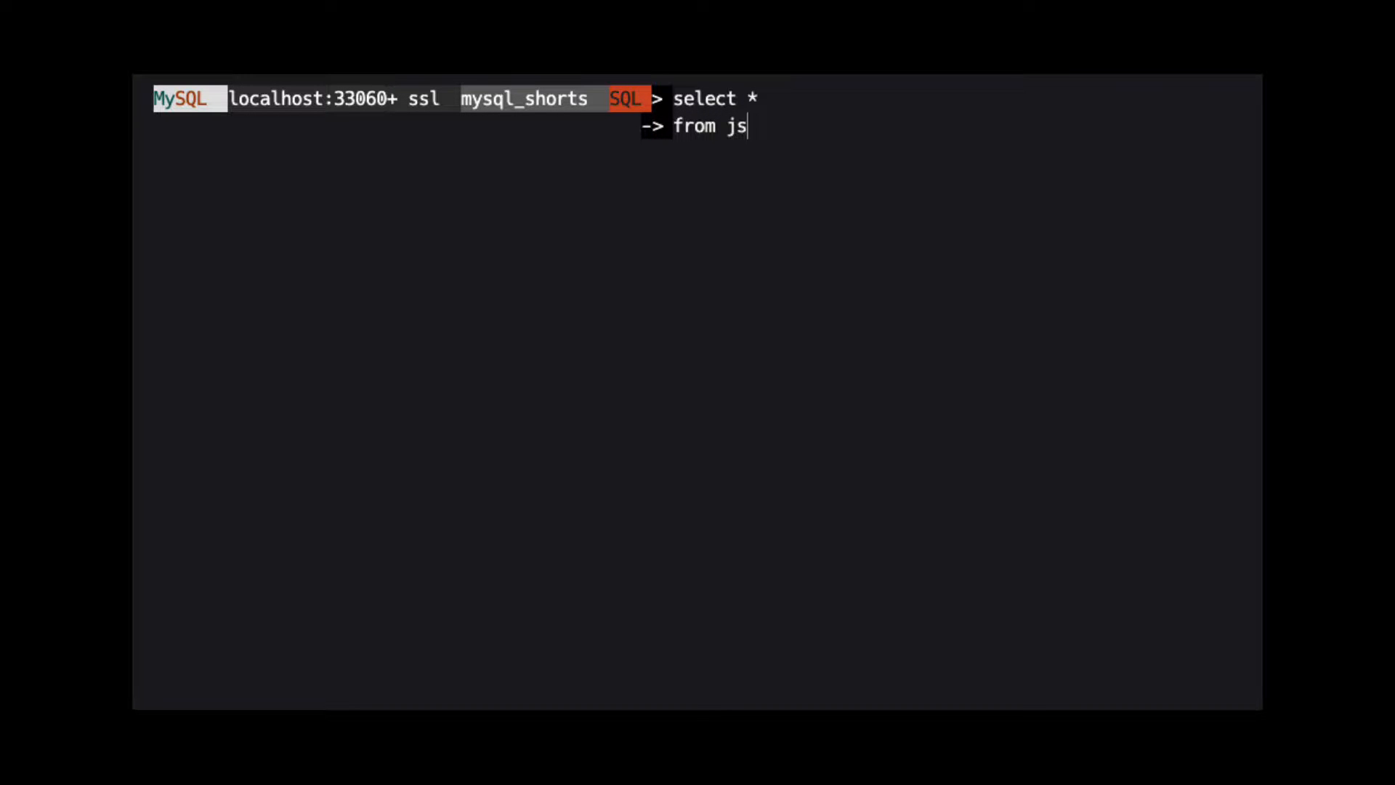
text(on_demo;)
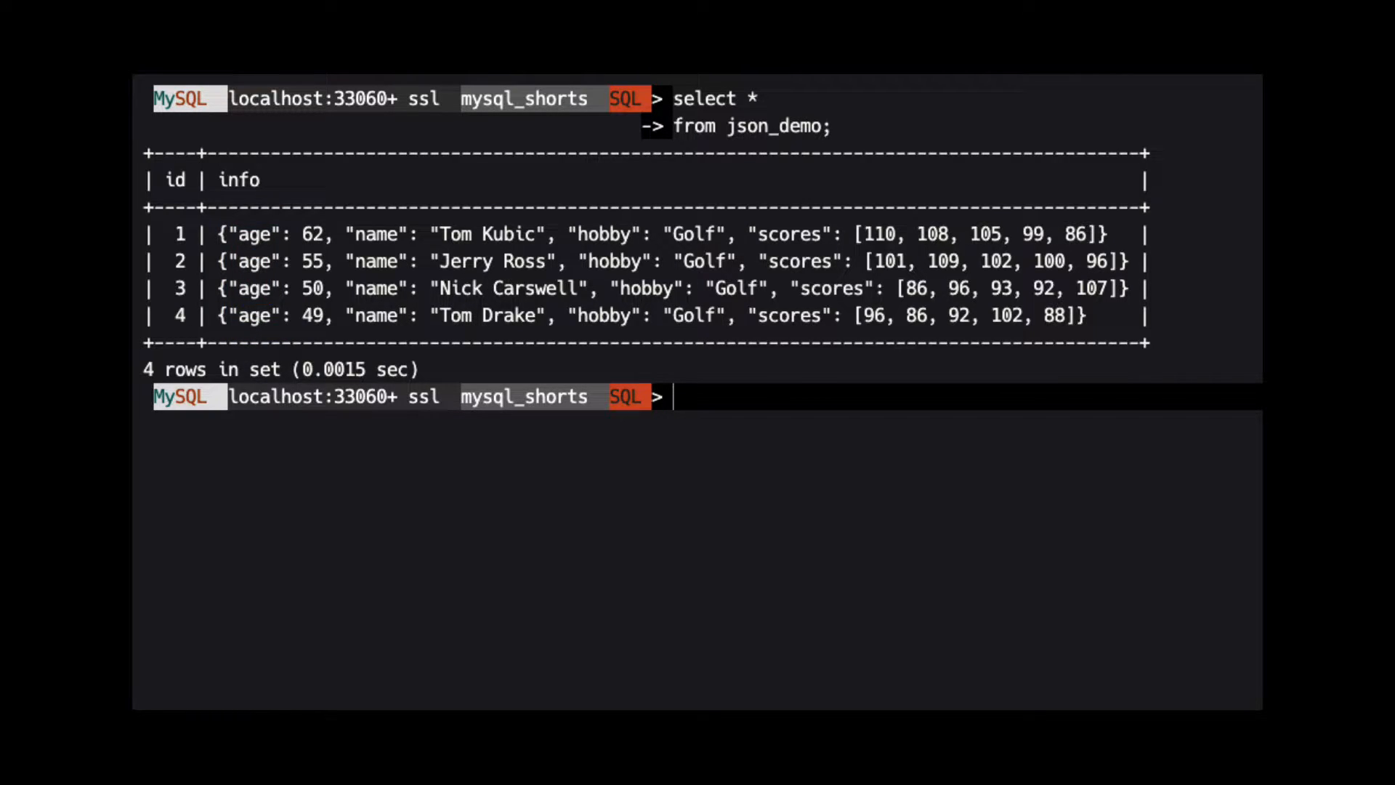
- Remove '$.age' from every info document with JSON_REMOVE and re-list json_demo
text(update json_demo)
text(set info = json_remove()
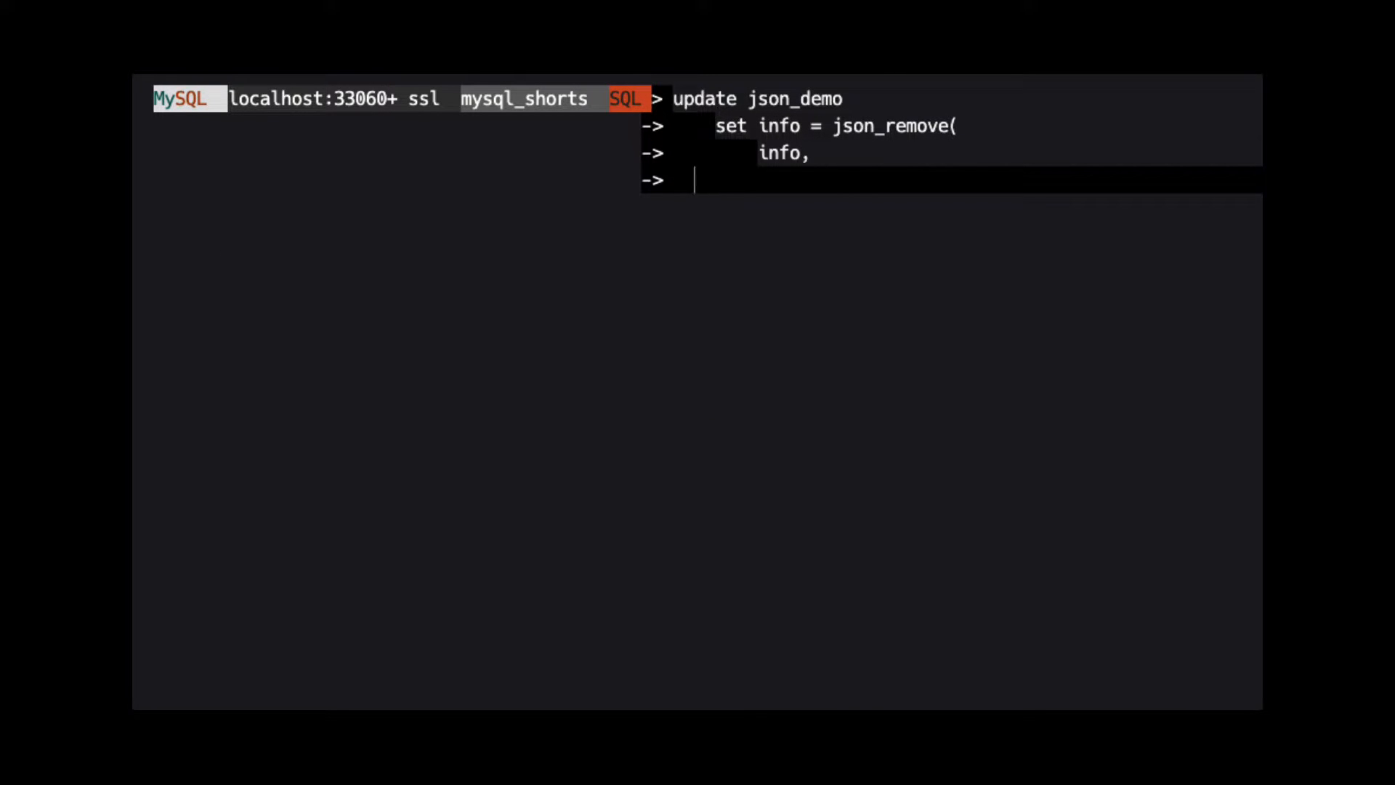
text('$.age')
text(from json_demo;)
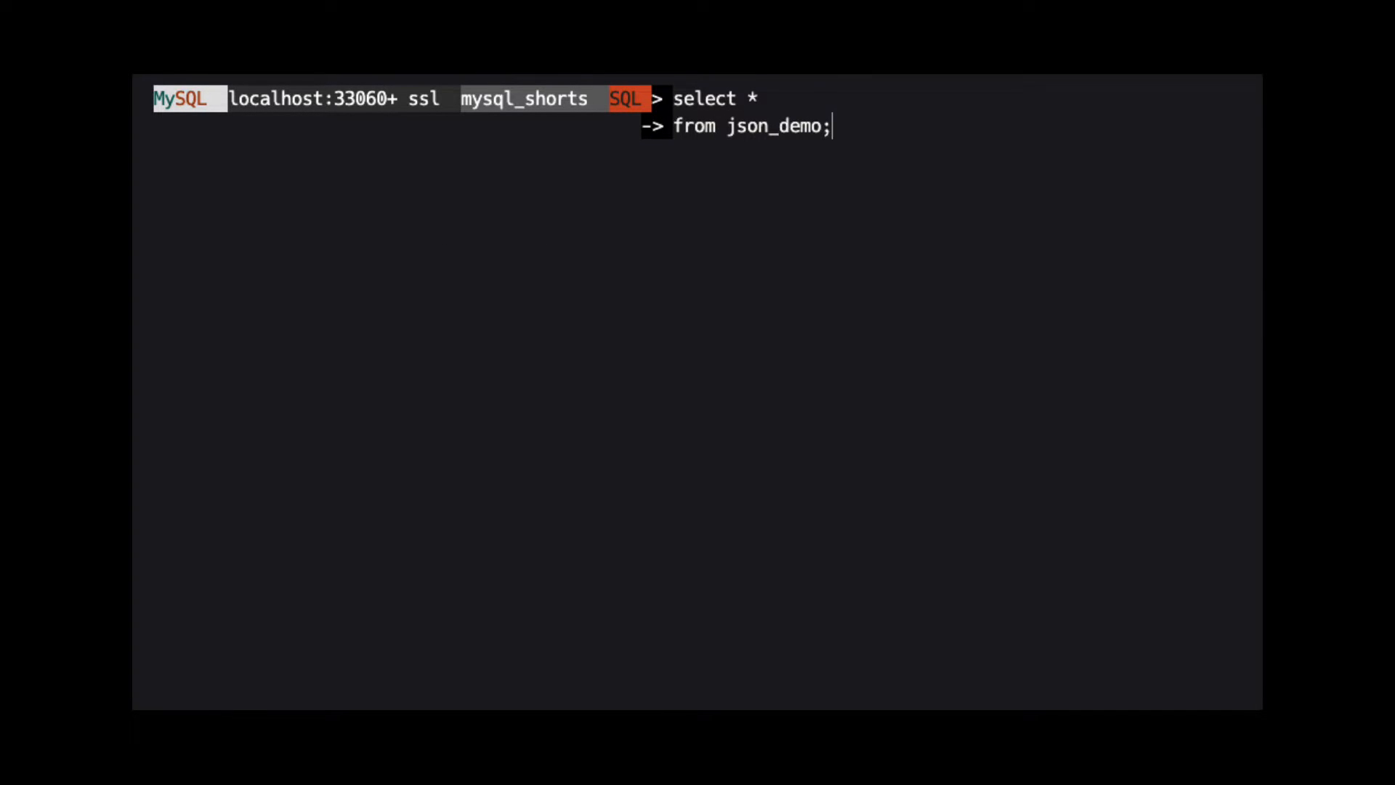
key(Enter)
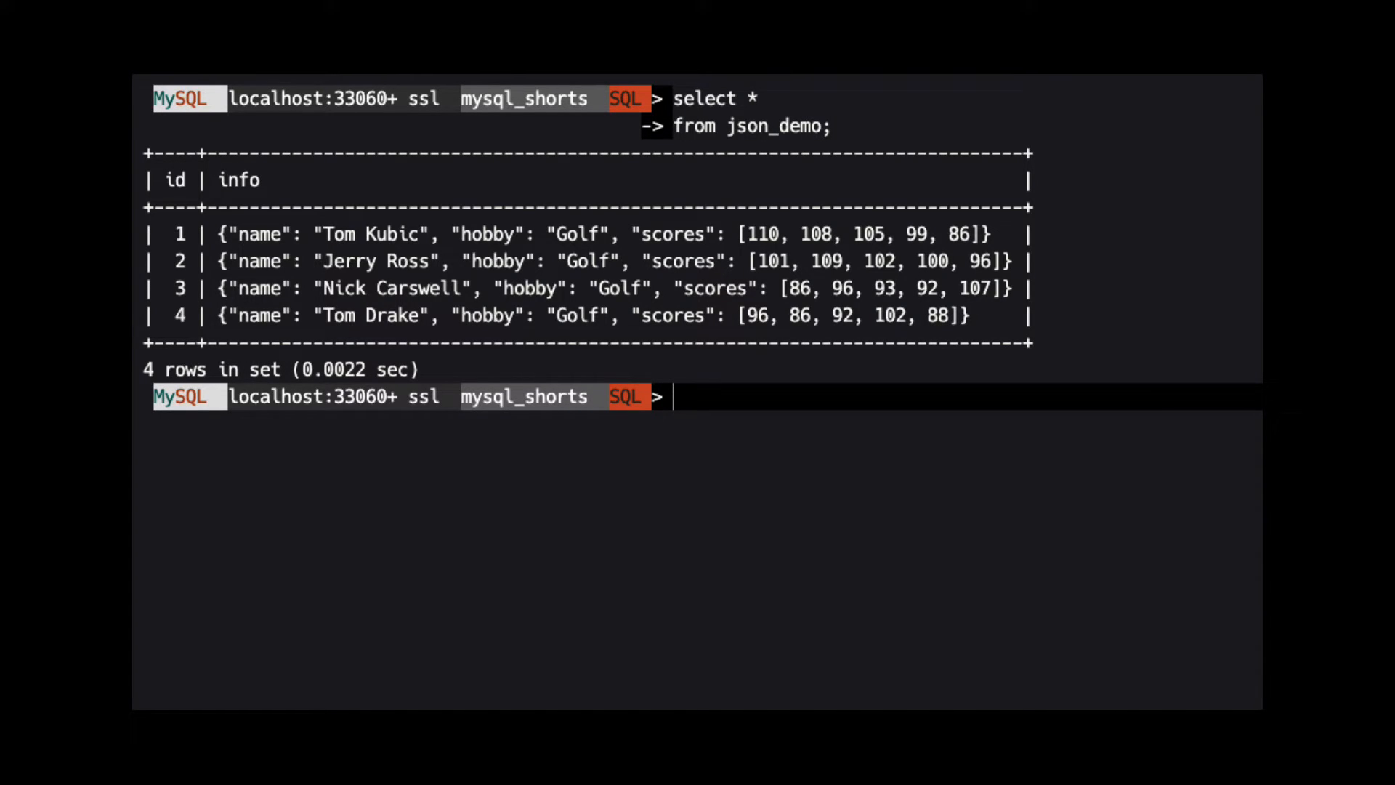
- Remove '$.scores[2]' from every info document with an UPDATE using JSON_REMOVE
text(update json_d)
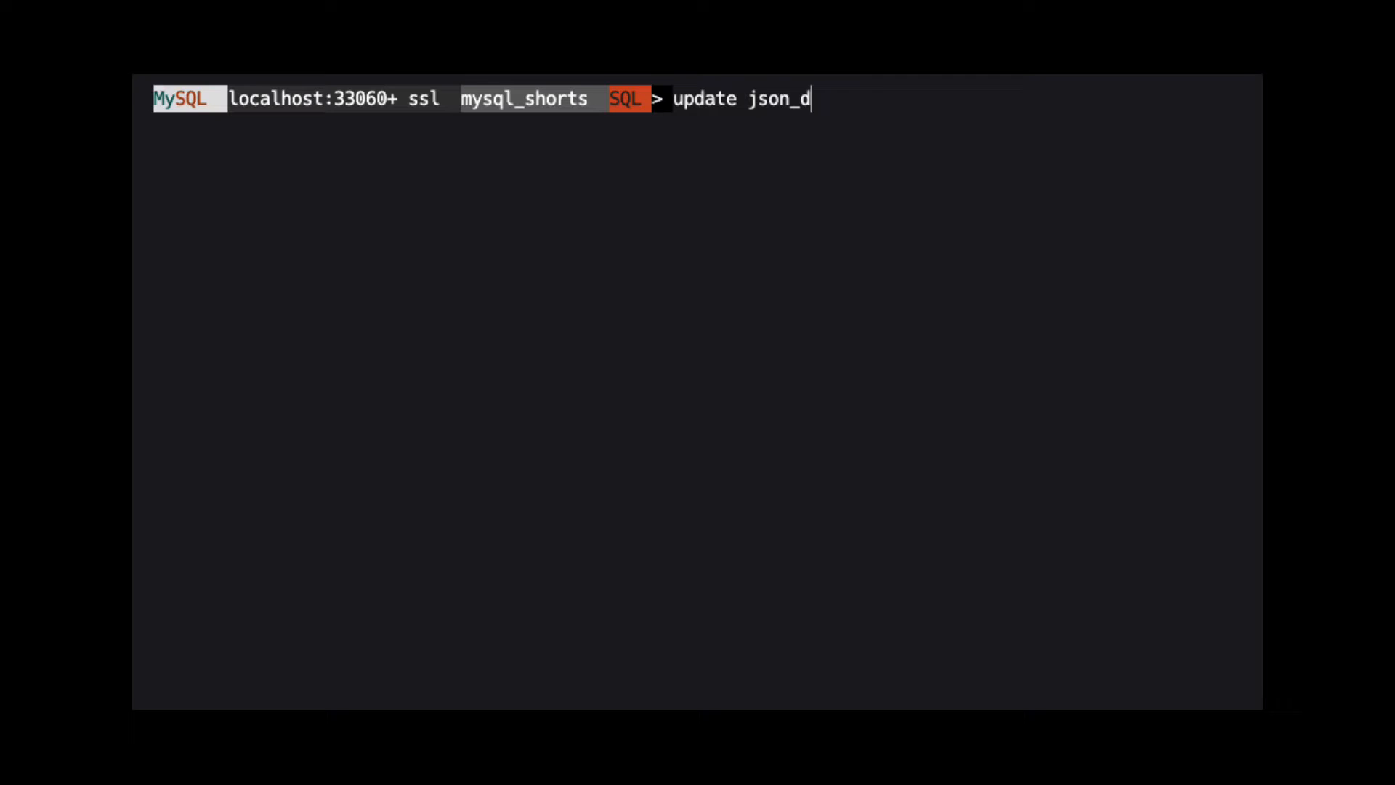
text(emo)
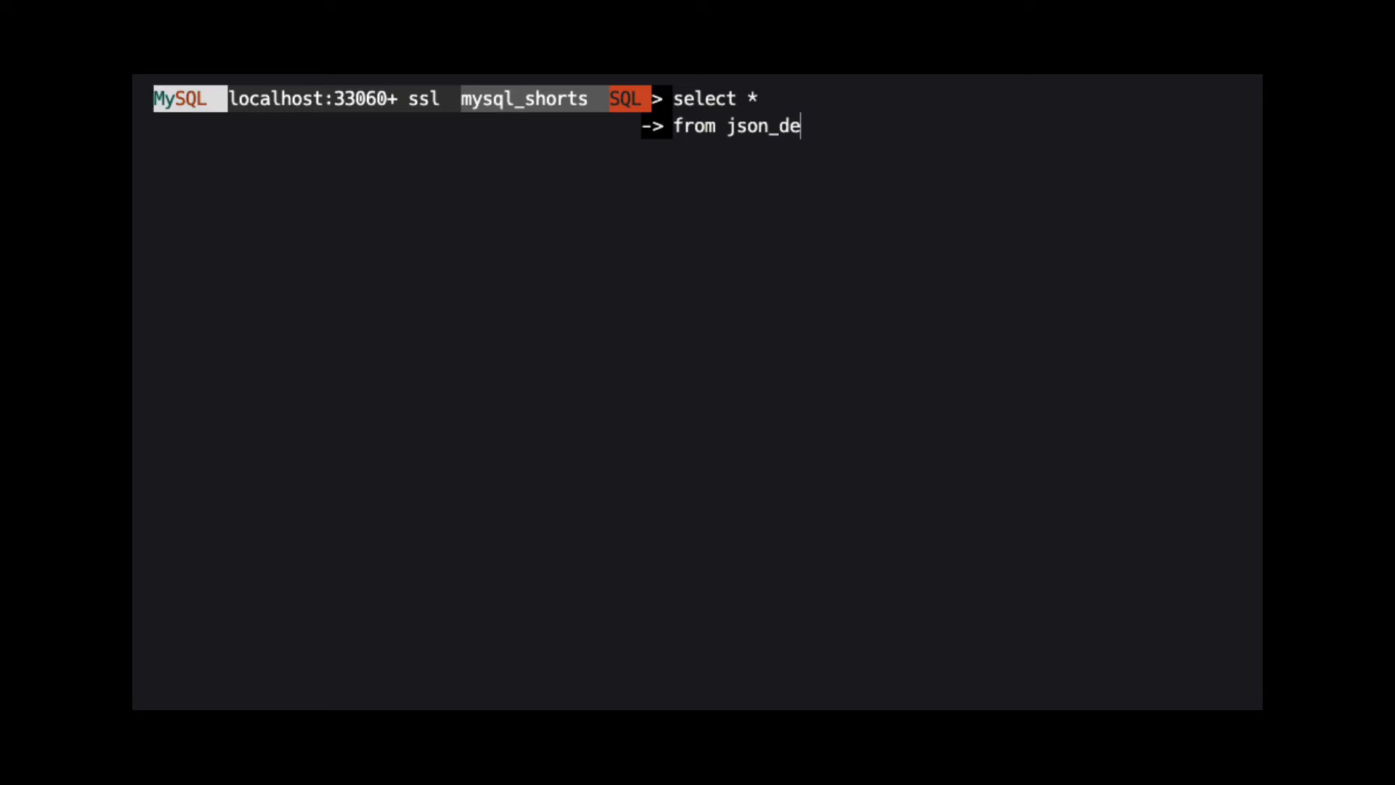
- Re-list json_demo to confirm each scores array now holds four values
text(mo;)
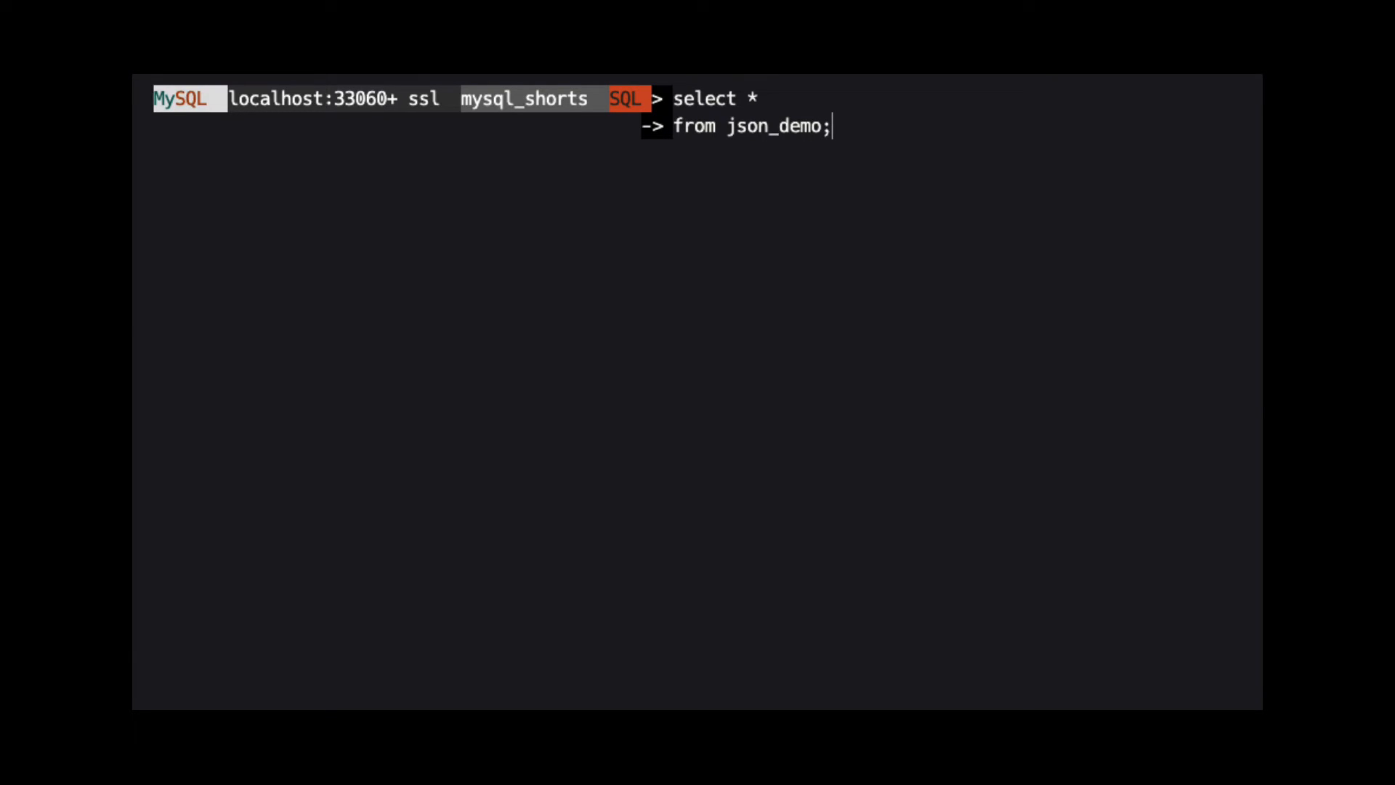
key(Enter)
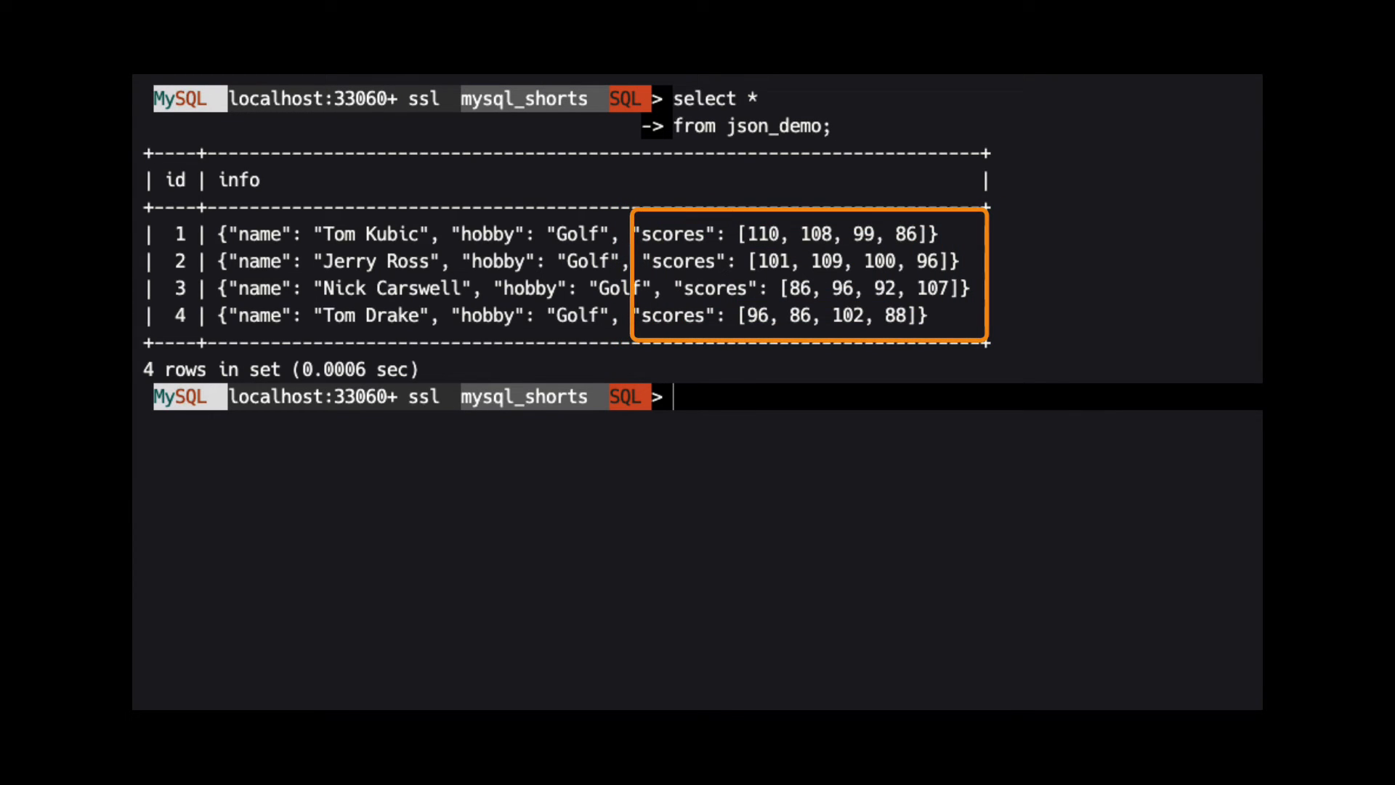